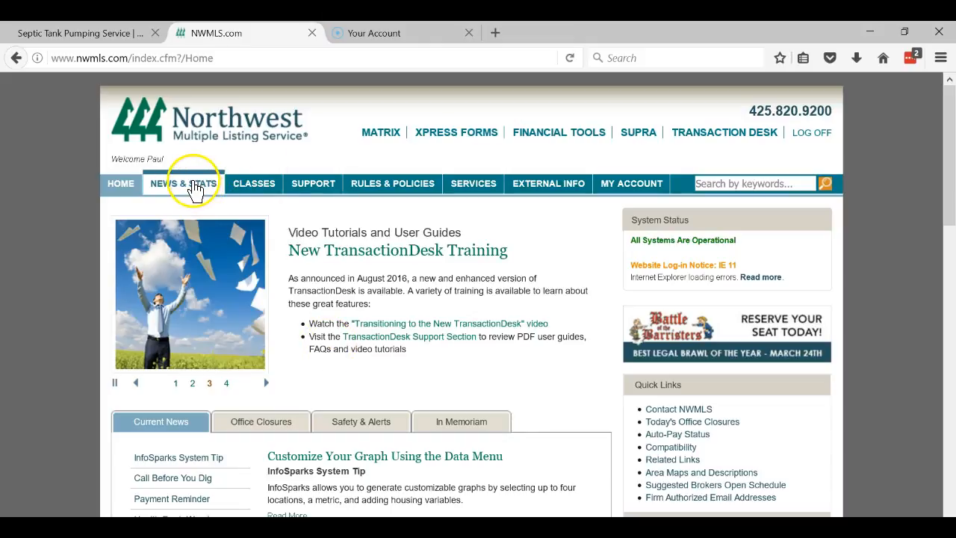
Step: Navigate via News & Stats to the NWMLS Statistics reports for 2002
{"action": "left_click", "coordinate": [182, 182]}
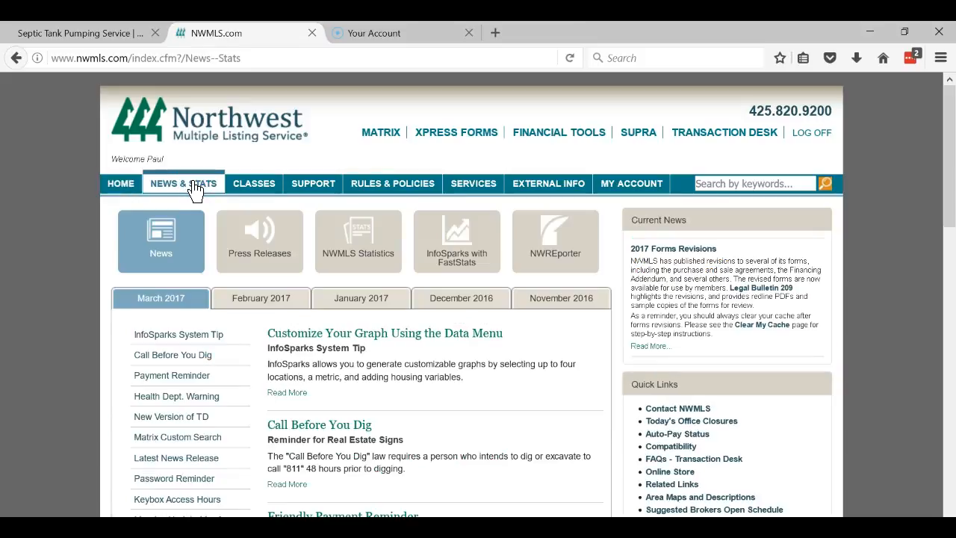
{"action": "mouse_move", "coordinate": [359, 252]}
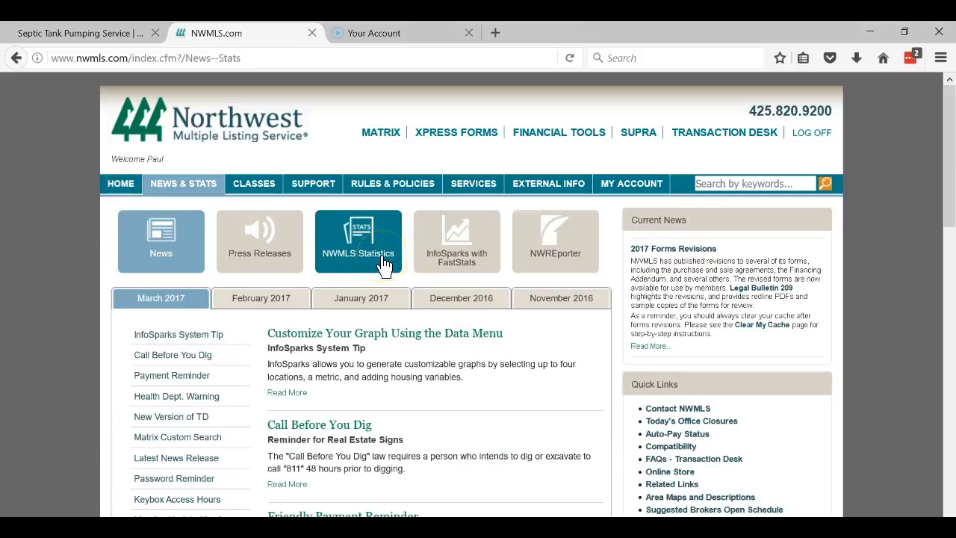
{"action": "left_click", "coordinate": [358, 242]}
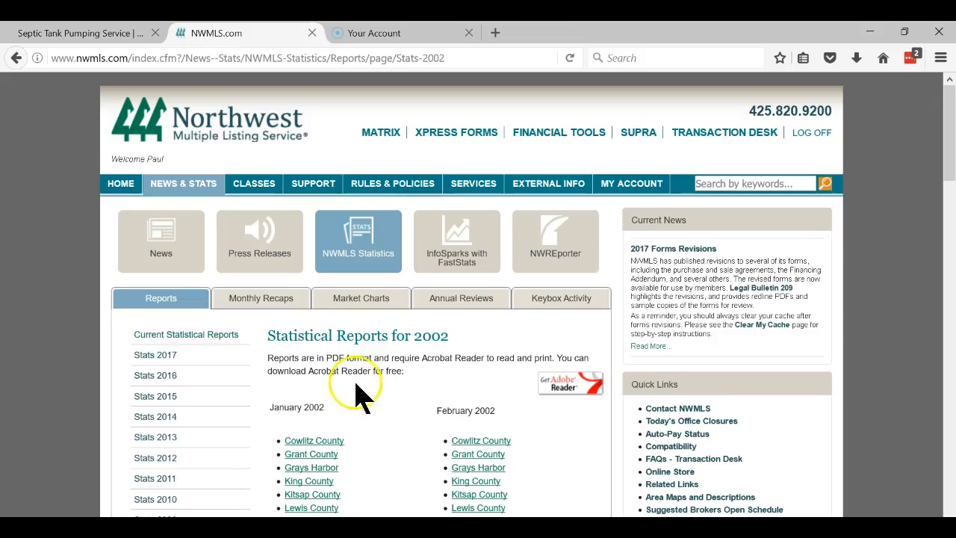
Step: Choose to open the June 2002 Kitsap County report with Adobe Acrobat Reader DC
{"action": "scroll", "scroll_direction": "down", "scroll_amount": 3}
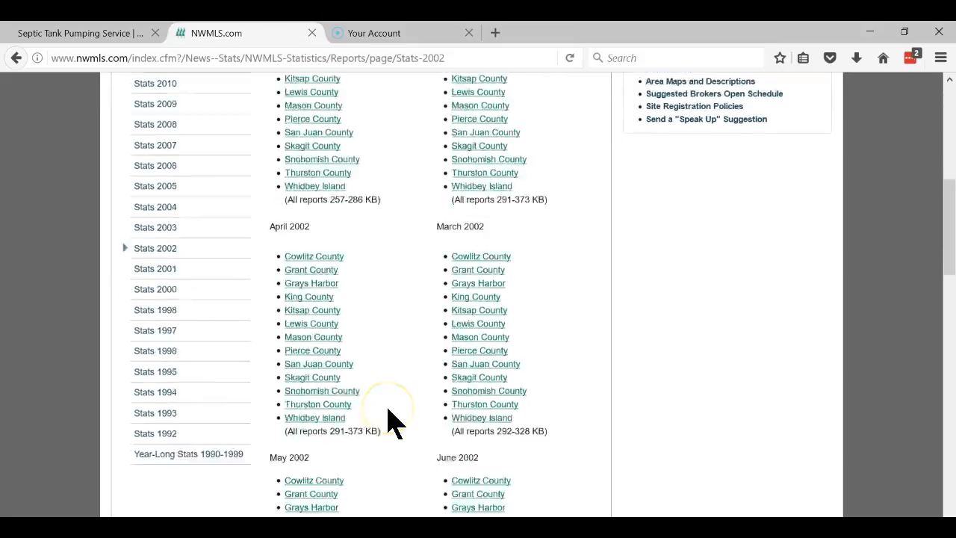
{"action": "scroll", "scroll_direction": "down", "scroll_amount": 3}
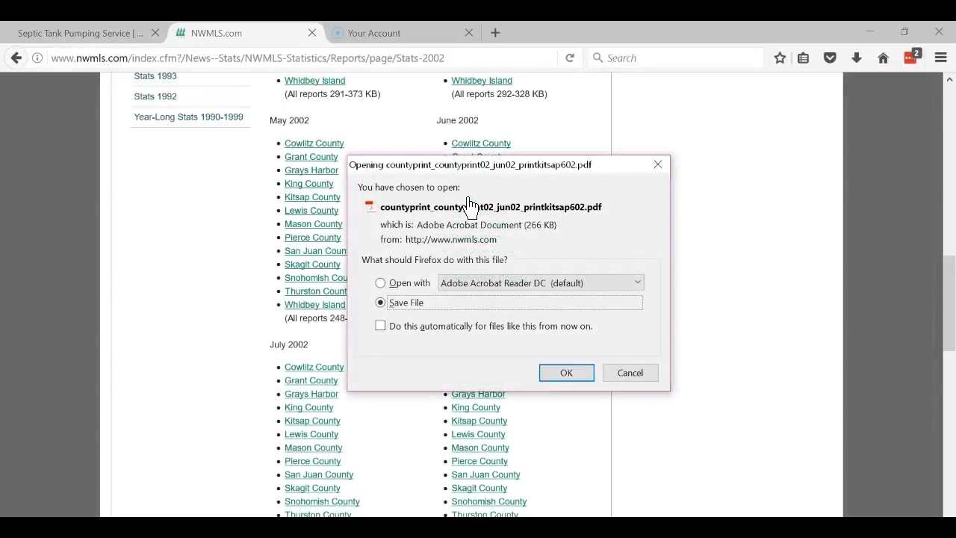
{"action": "left_click", "coordinate": [379, 282]}
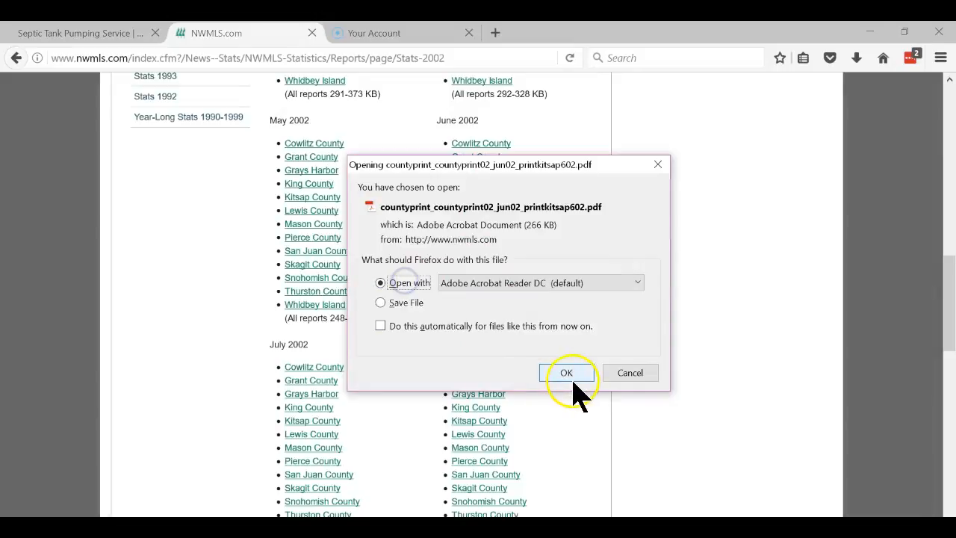
Step: View the June 2002 Kitsap County averages in Acrobat Reader and return to Firefox
{"action": "left_click", "coordinate": [566, 372]}
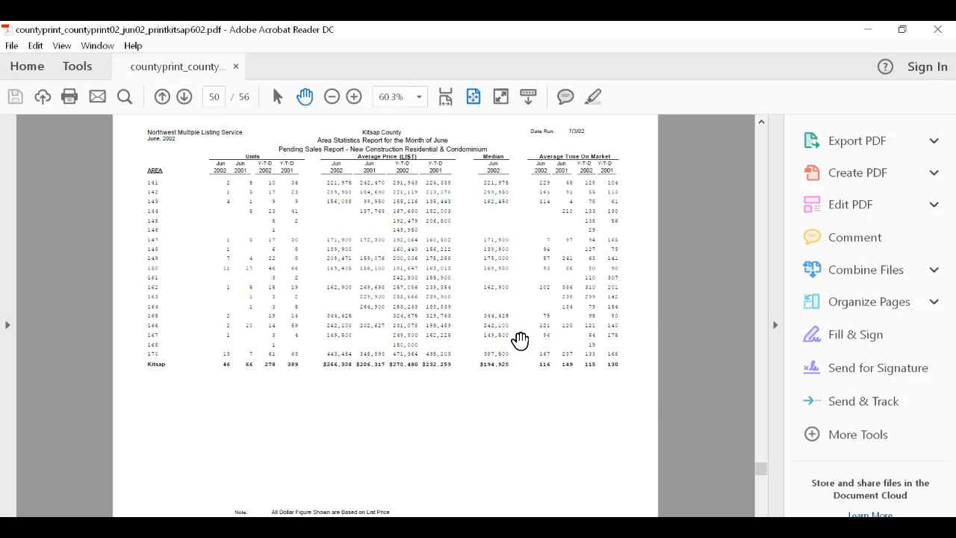
{"action": "left_click", "coordinate": [184, 96]}
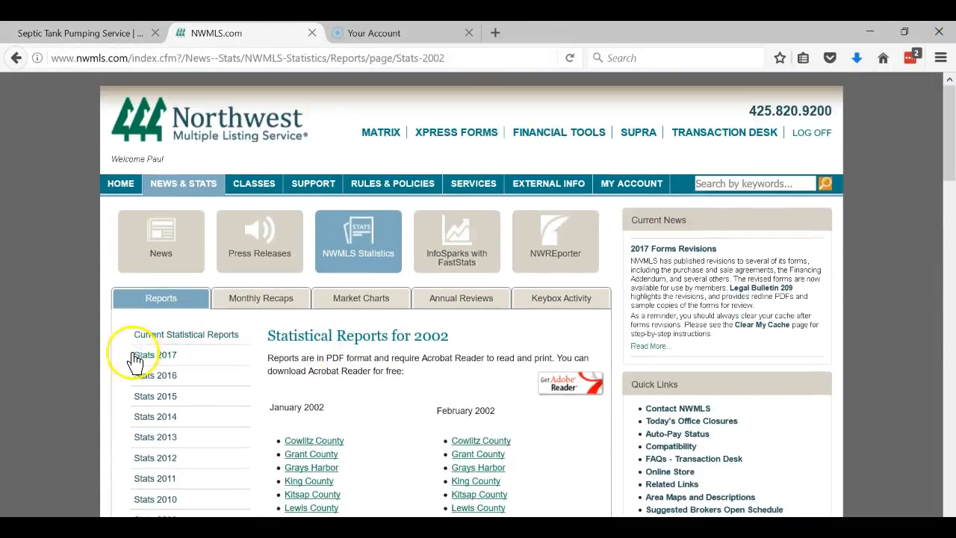
Step: Switch to Stats 2017 and set the February 2017 Kitsap County report to open in Acrobat Reader
{"action": "left_click", "coordinate": [155, 354]}
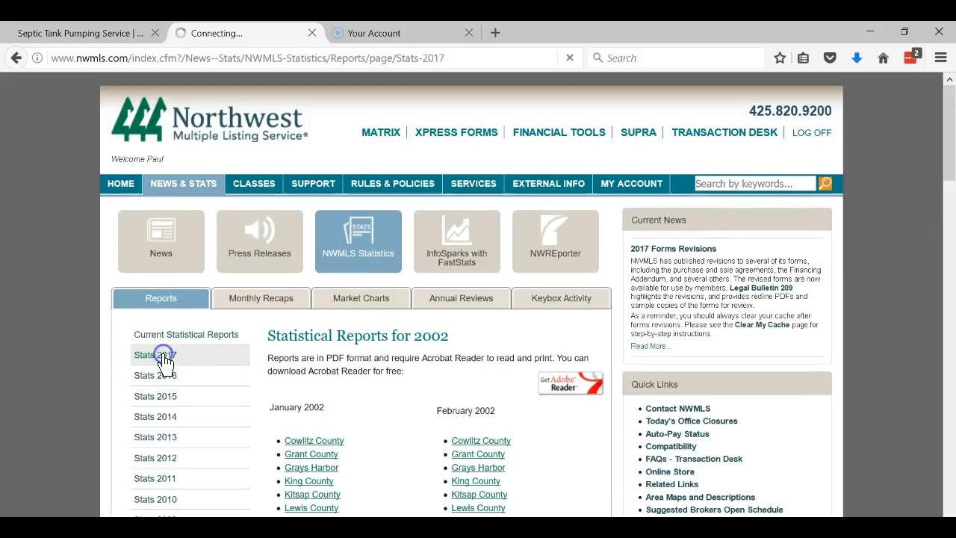
{"action": "left_click", "coordinate": [153, 353]}
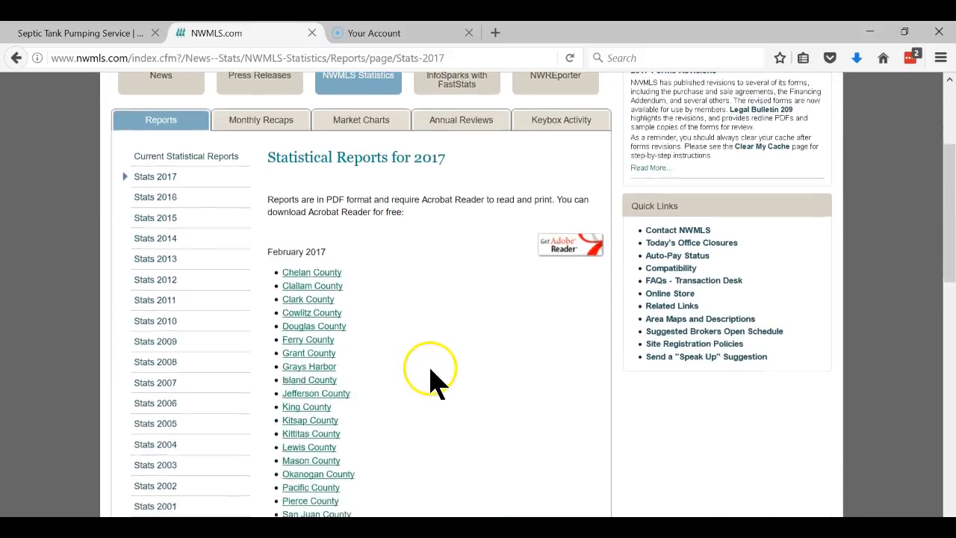
{"action": "scroll", "scroll_direction": "down", "scroll_amount": 3}
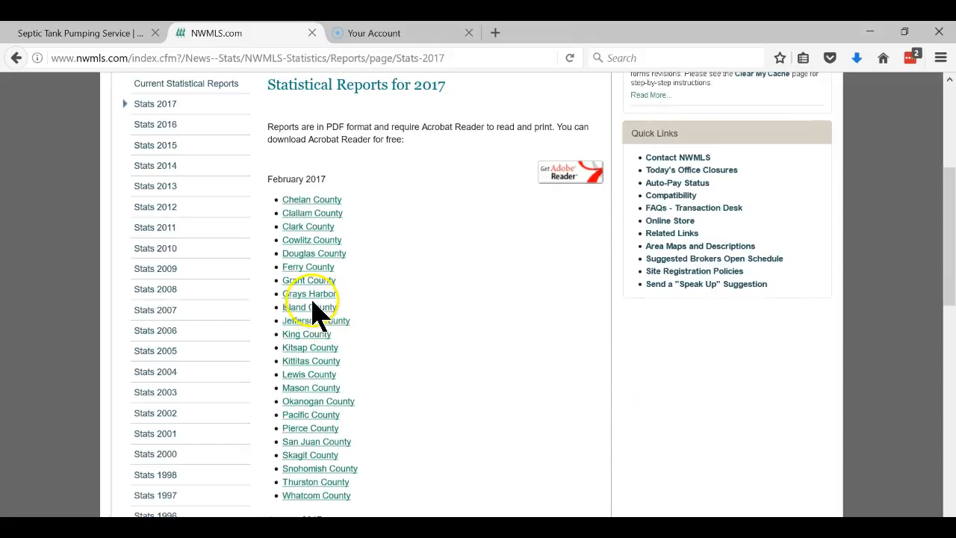
{"action": "left_click", "coordinate": [311, 346]}
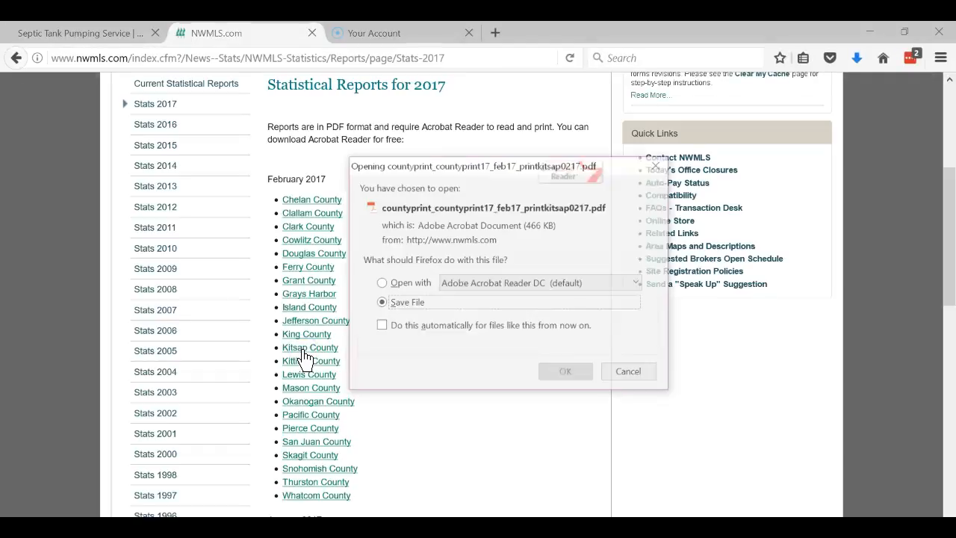
{"action": "left_click", "coordinate": [382, 282]}
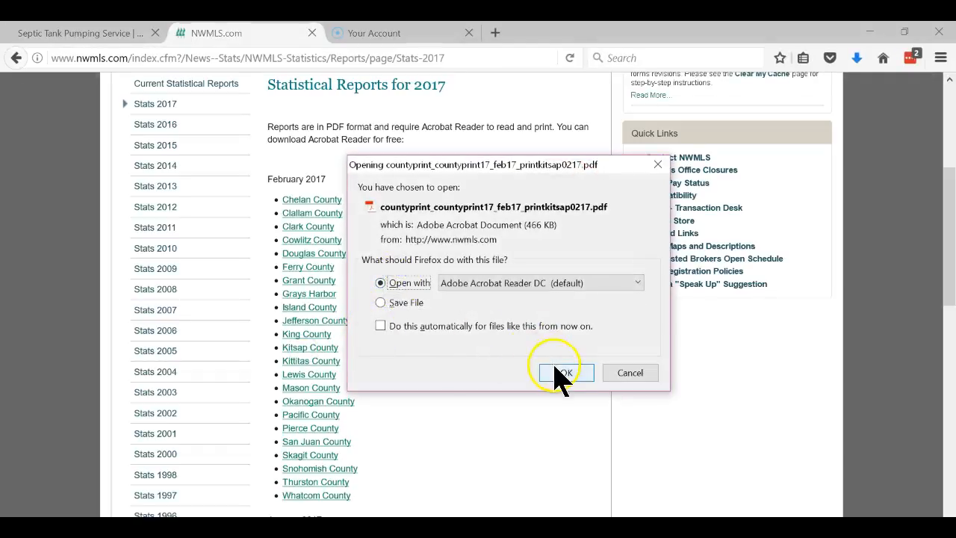
Step: Open the February 2017 Kitsap County report in Acrobat Reader and read the average price
{"action": "left_click", "coordinate": [565, 372]}
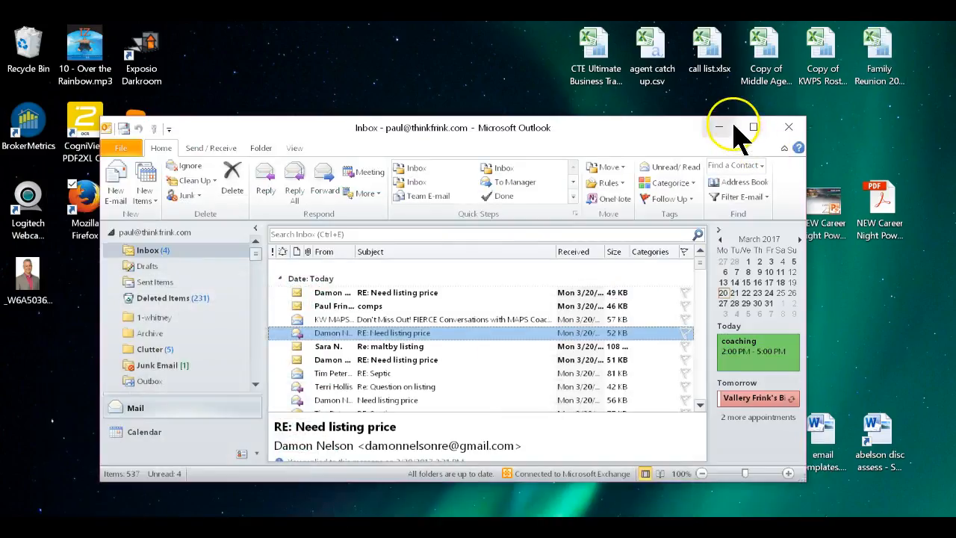
Step: Return to Excel and review the 375127 price and the empty cell below $380,000.00
{"action": "left_click", "coordinate": [716, 126]}
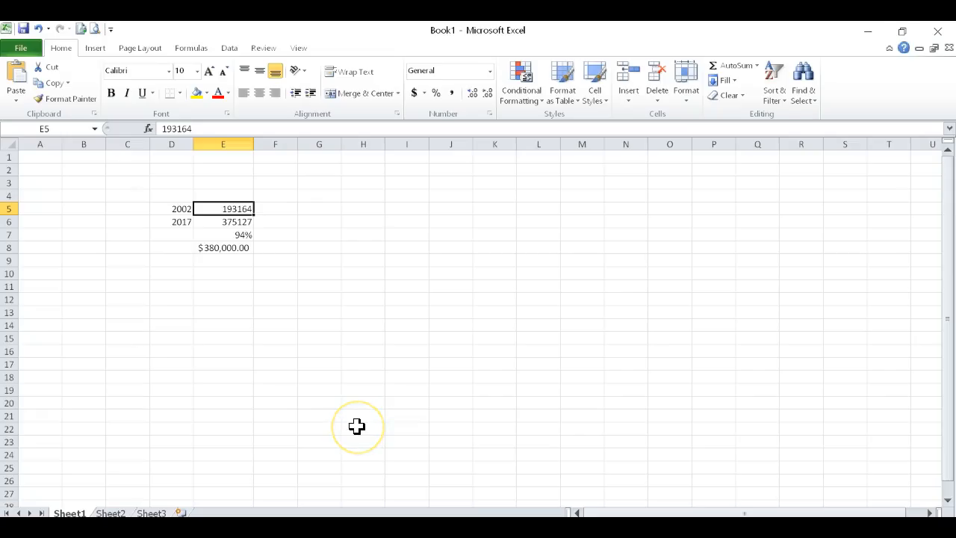
{"action": "mouse_move", "coordinate": [233, 263]}
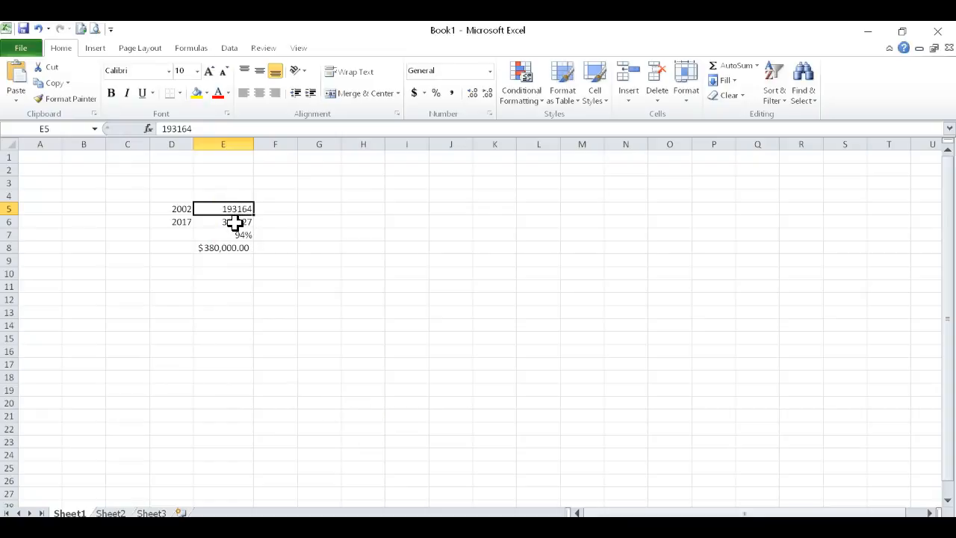
{"action": "left_click", "coordinate": [223, 221]}
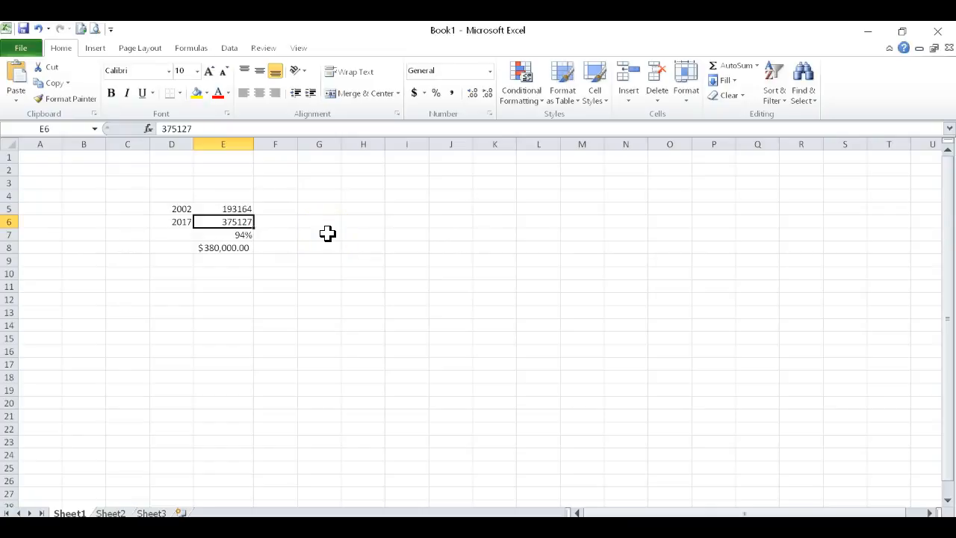
{"action": "left_click", "coordinate": [224, 234]}
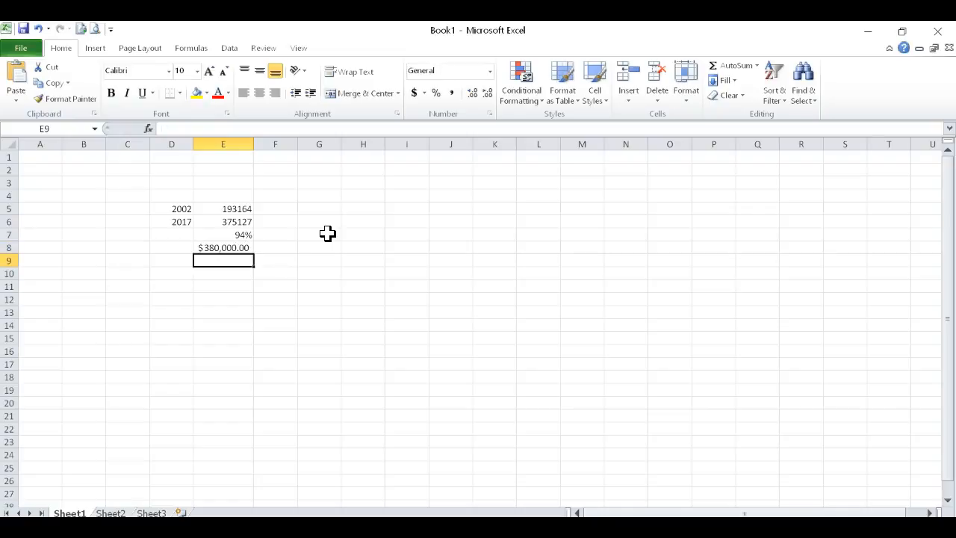
Step: Compute the $357,964.94 increase in E9 and the $737,964.94 total in E10
{"action": "type", "text": "=E8"}
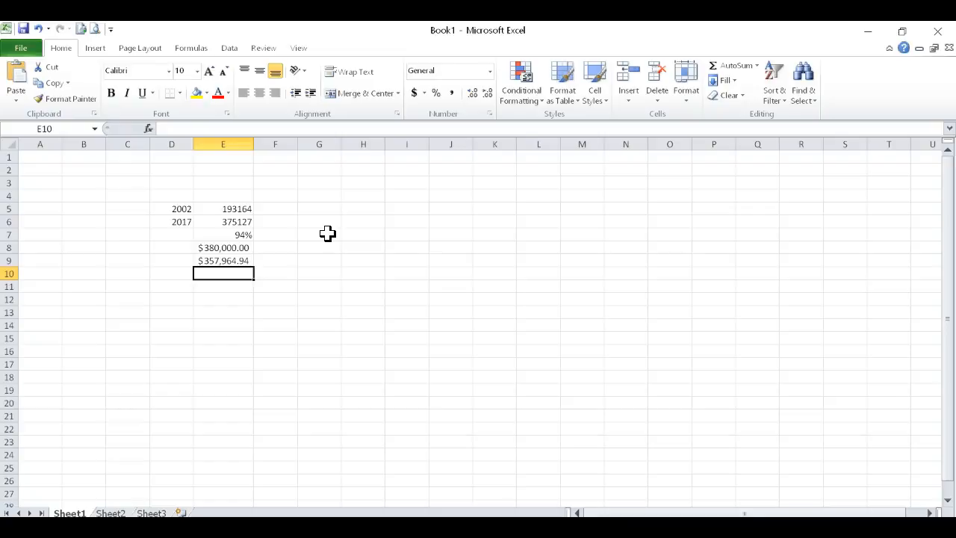
{"action": "type", "text": "=E9+"}
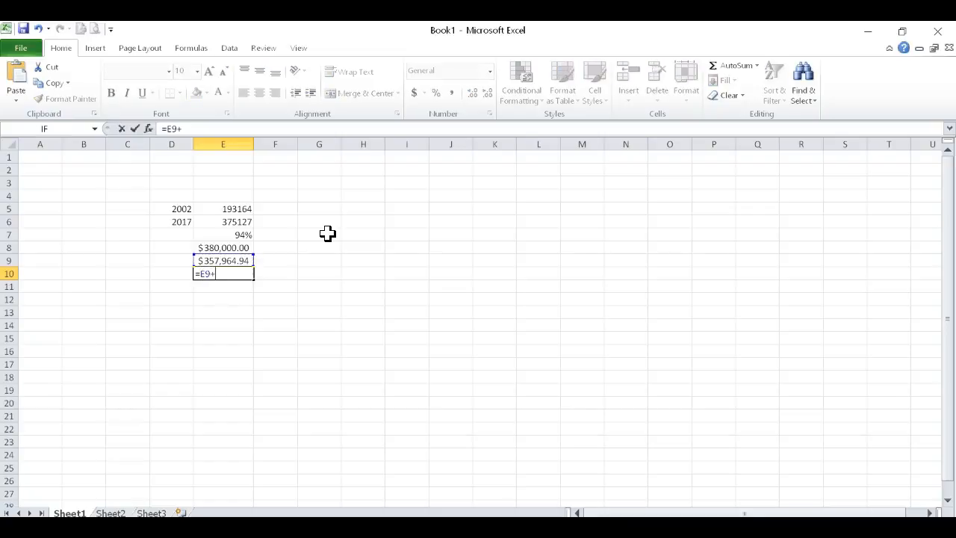
{"action": "left_click", "coordinate": [222, 248]}
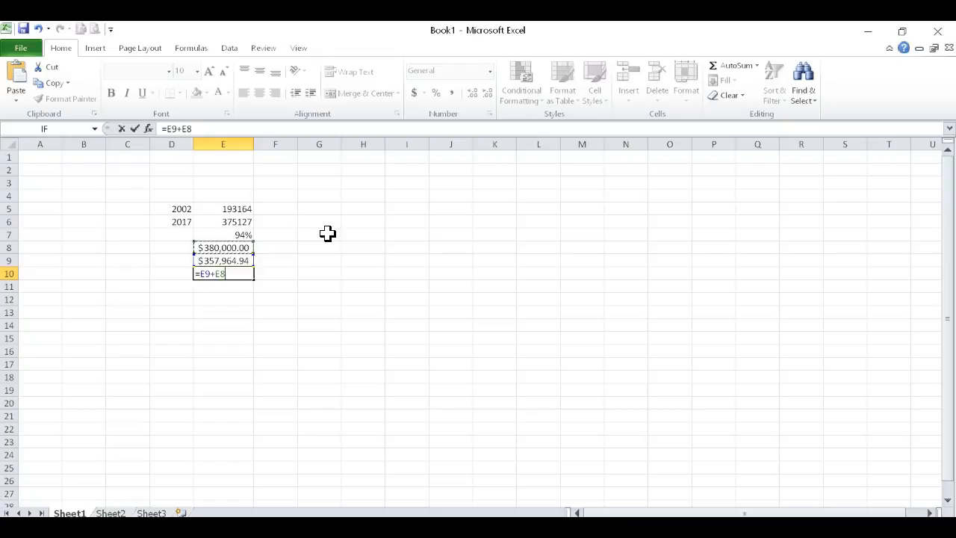
{"action": "key", "text": "enter"}
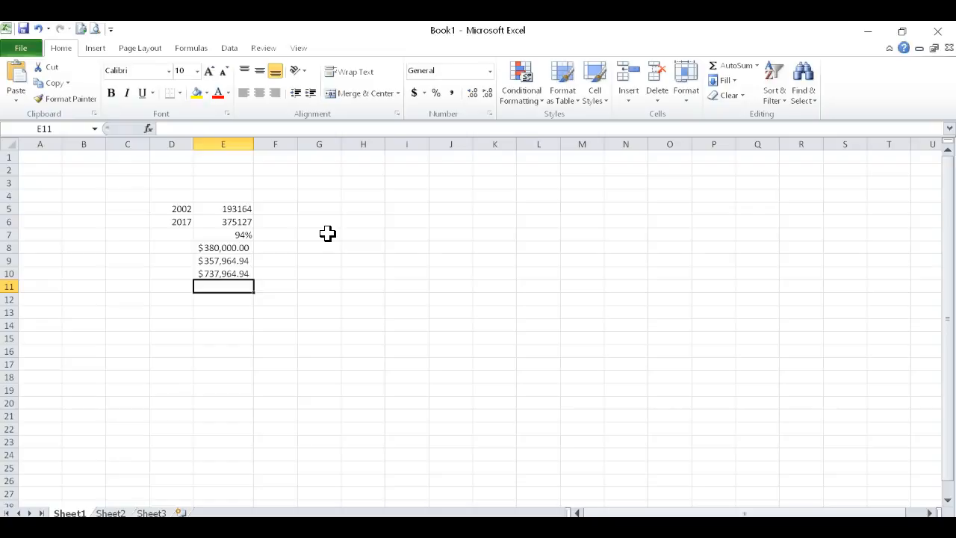
{"action": "mouse_move", "coordinate": [322, 236]}
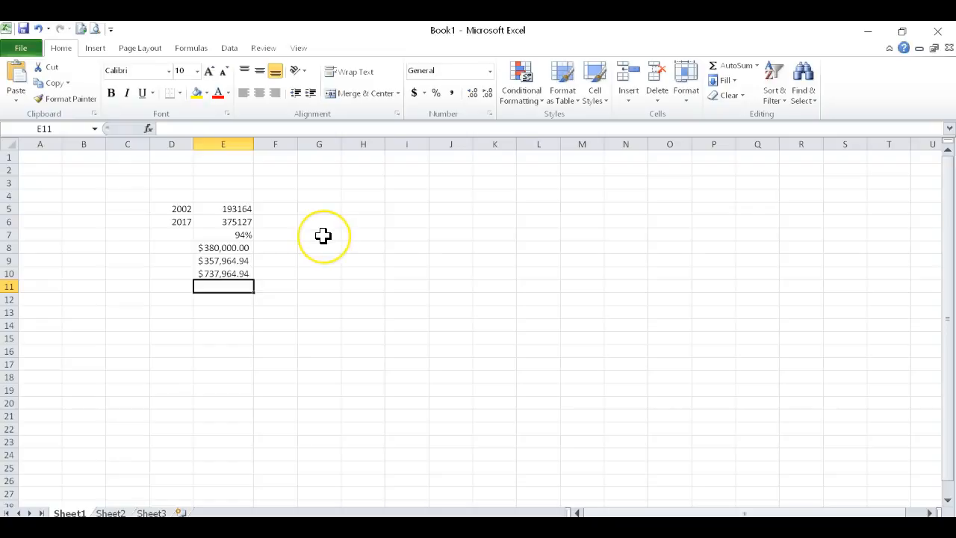
{"action": "mouse_move", "coordinate": [86, 492]}
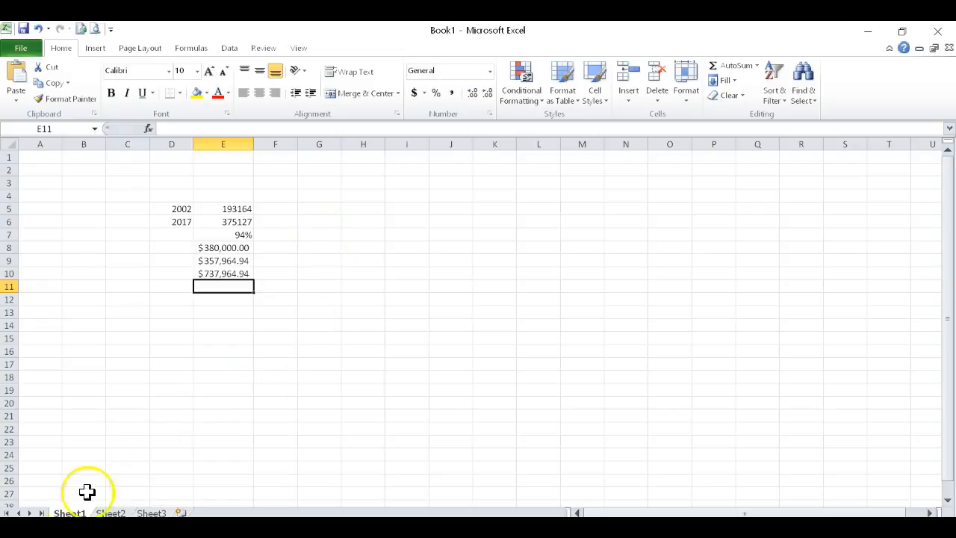